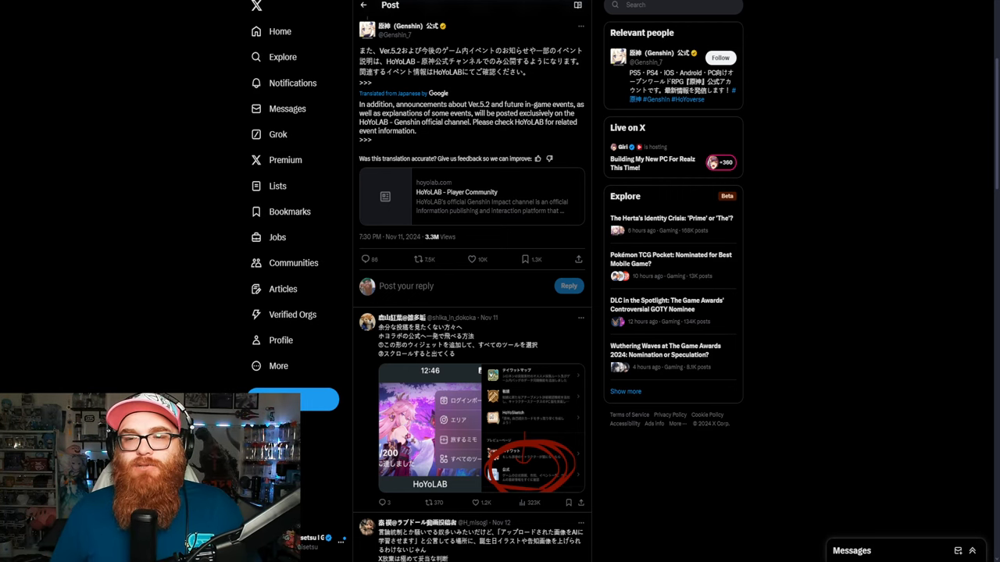
Scroll through the Genshin Impact 5.2 codes thread and the reply quoting the new licence terms
{"action": "scroll", "scroll_direction": "up", "scroll_amount": 3}
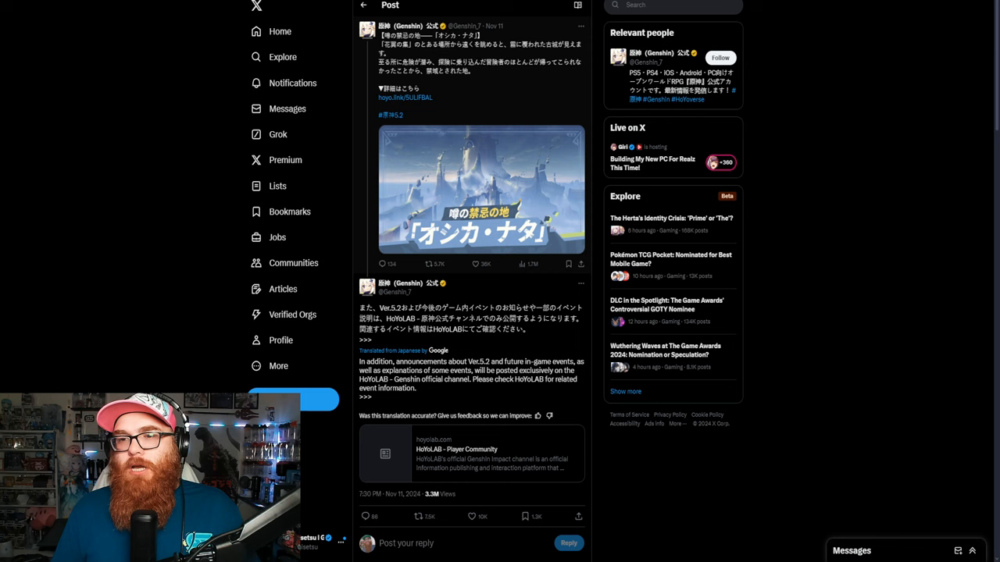
{"action": "mouse_move", "coordinate": [406, 24]}
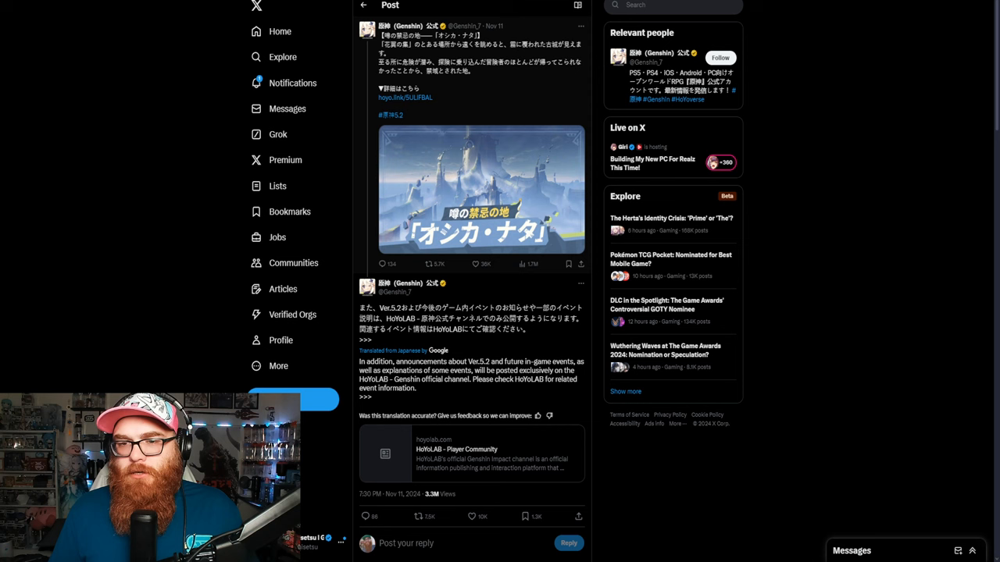
{"action": "scroll", "scroll_direction": "down", "scroll_amount": 3}
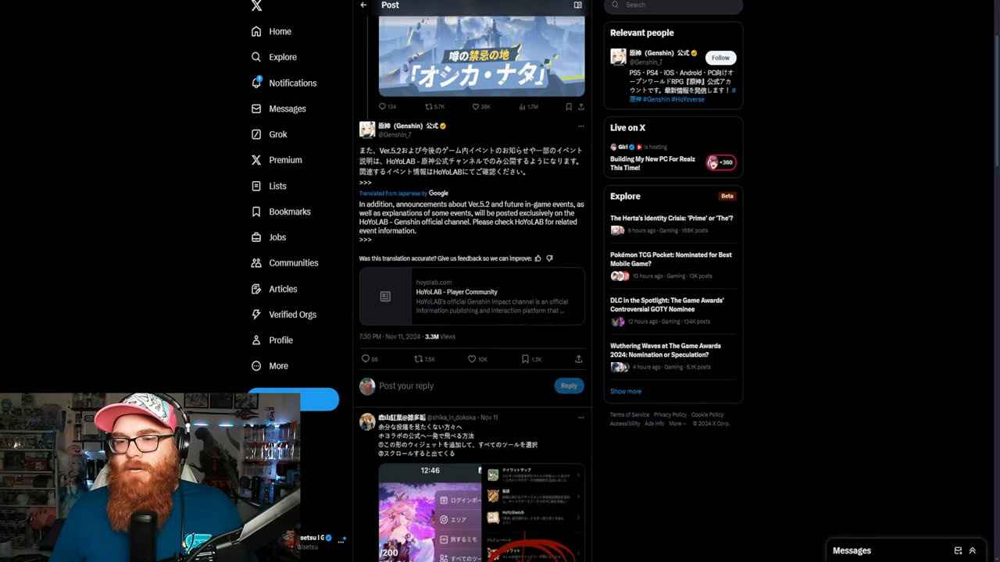
{"action": "scroll", "scroll_direction": "down", "scroll_amount": 3}
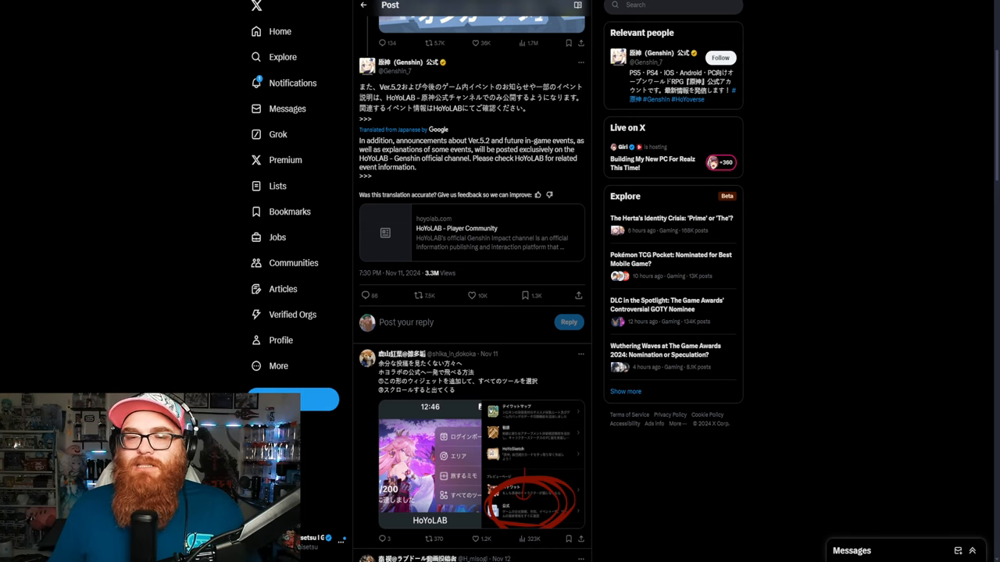
{"action": "scroll", "scroll_direction": "up", "scroll_amount": 3}
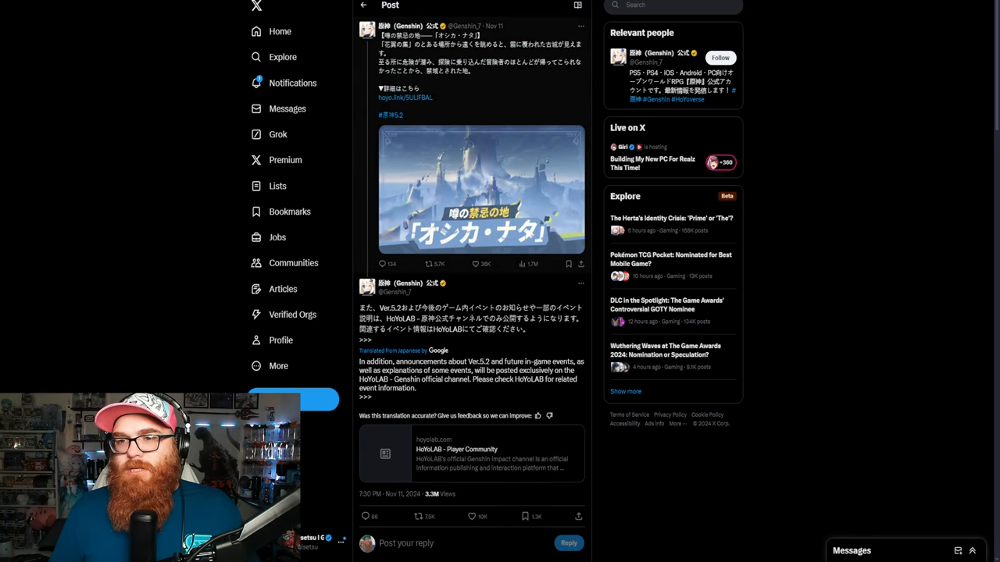
{"action": "scroll", "scroll_direction": "down", "scroll_amount": 3}
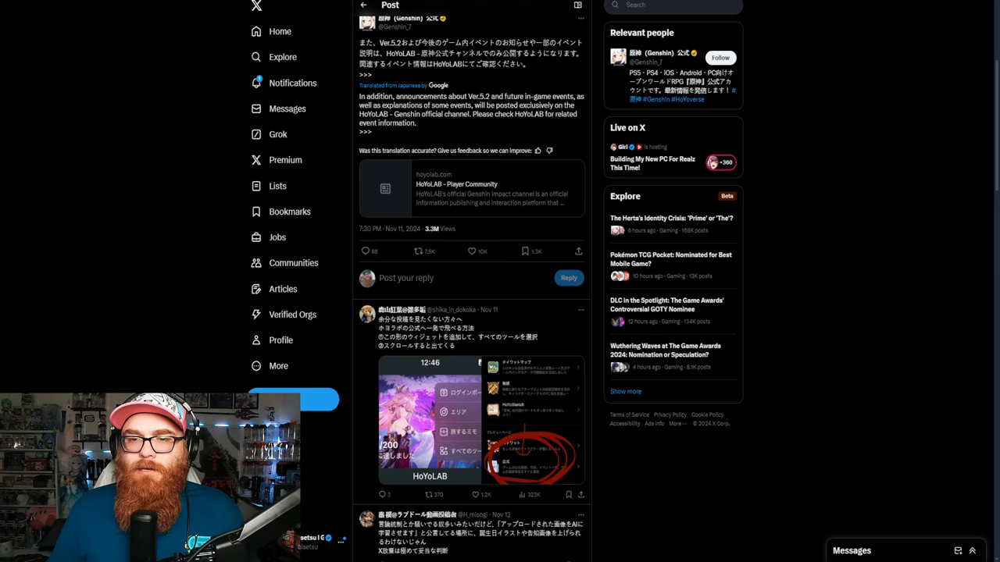
{"action": "scroll", "scroll_direction": "up", "scroll_amount": 3}
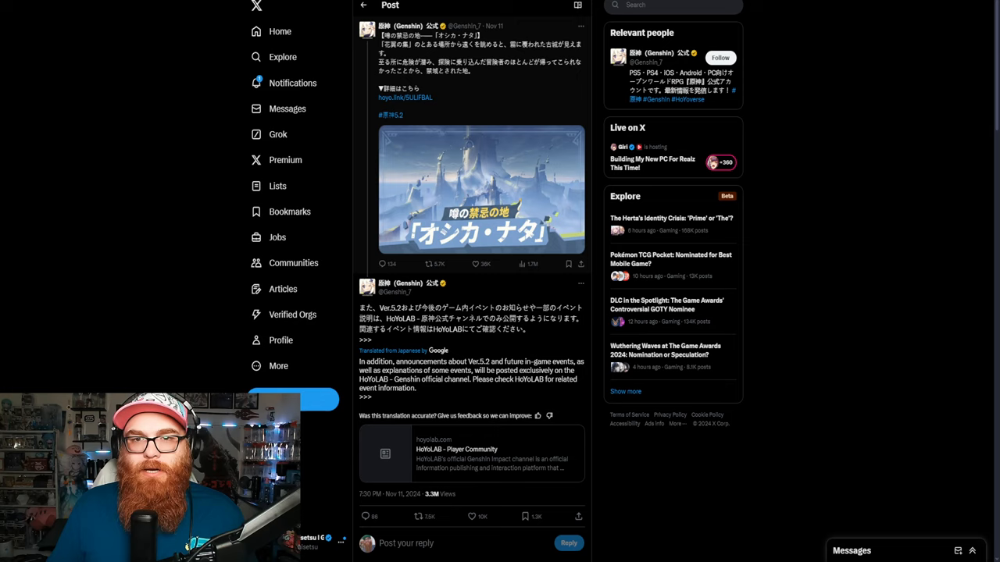
{"action": "scroll", "scroll_direction": "down", "scroll_amount": 3}
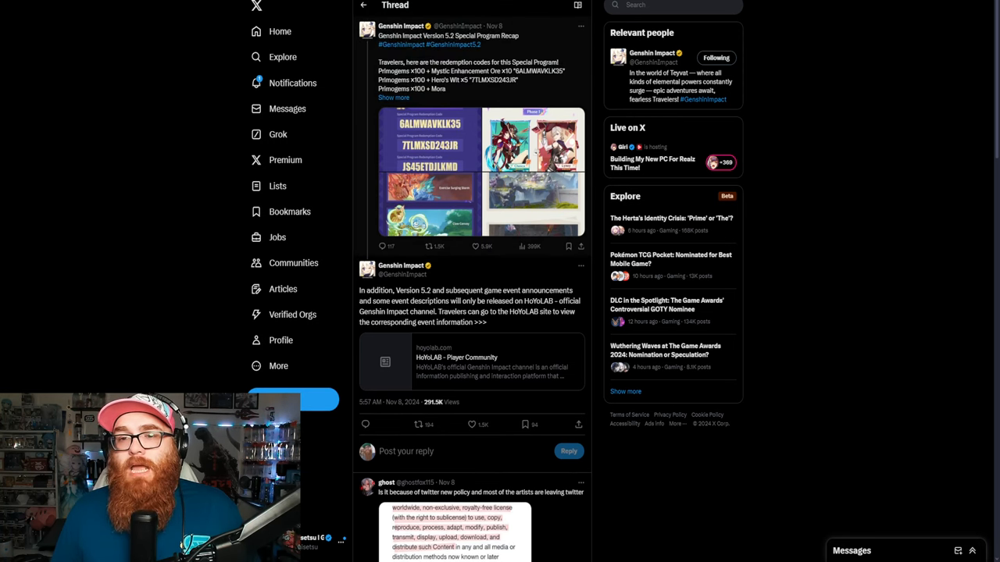
{"action": "mouse_move", "coordinate": [400, 25]}
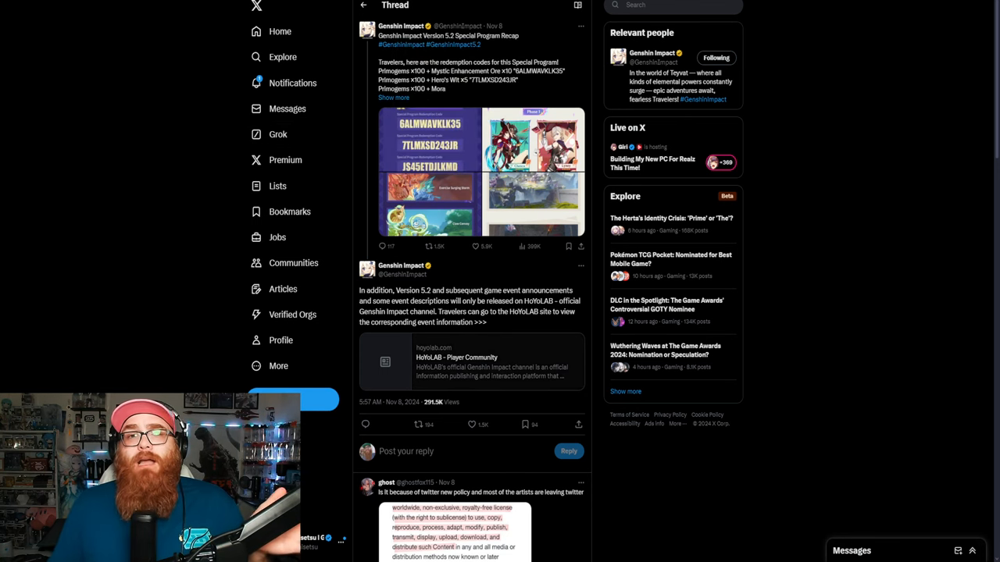
{"action": "scroll", "scroll_direction": "down", "scroll_amount": 3}
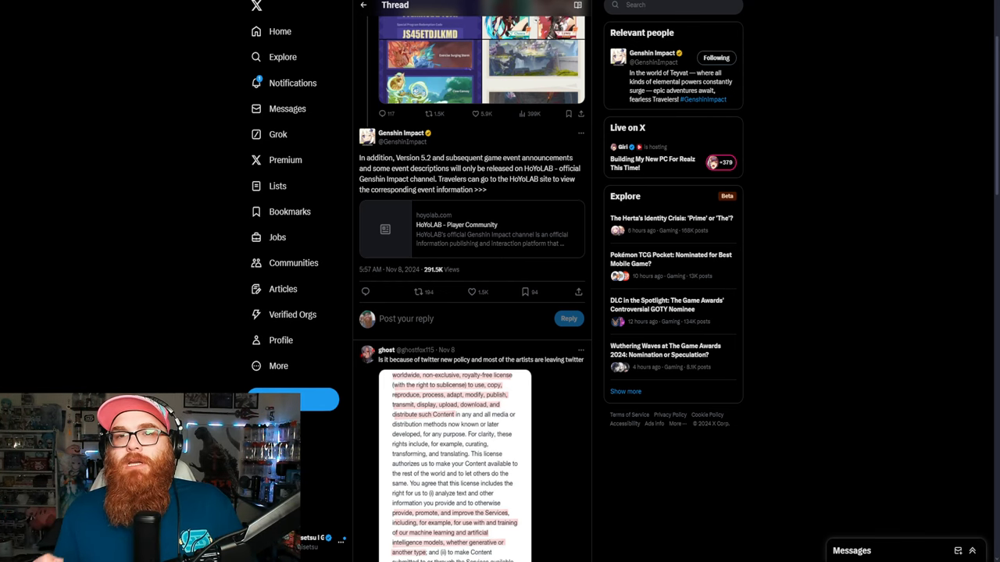
{"action": "scroll", "scroll_direction": "up", "scroll_amount": 3}
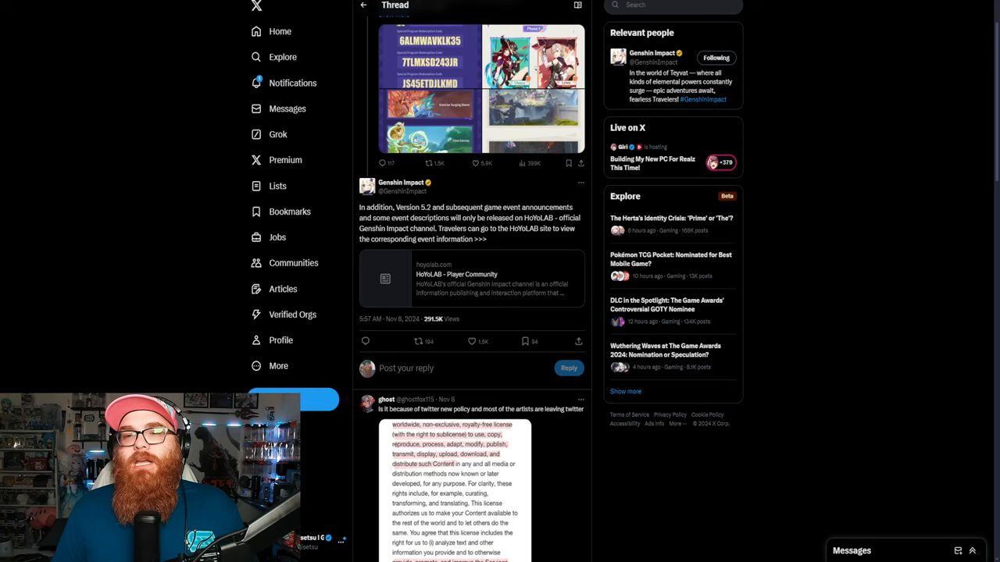
{"action": "scroll", "scroll_direction": "up", "scroll_amount": 3}
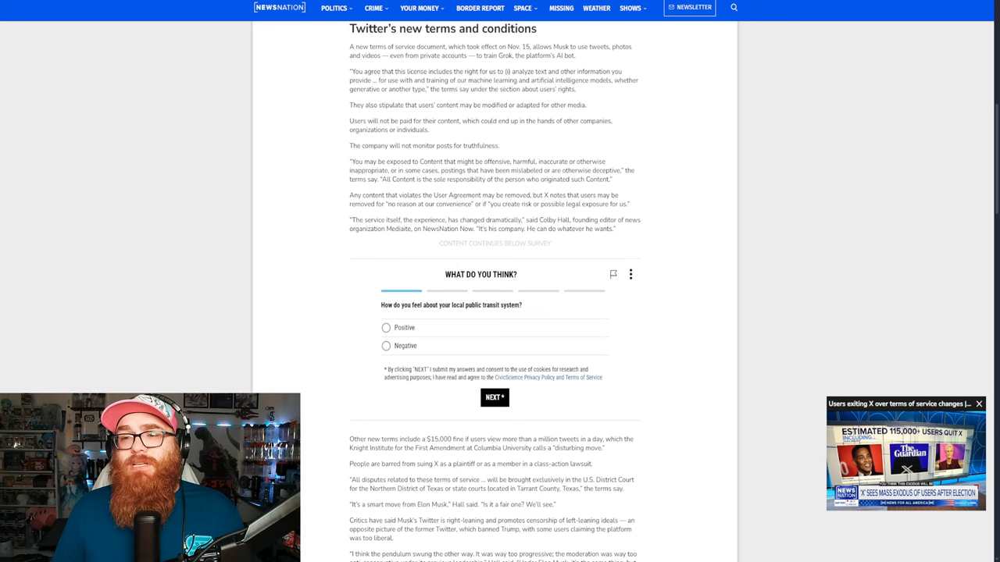
Scroll the NewsNation article on Twitter's new terms and conditions
{"action": "scroll", "scroll_direction": "up", "scroll_amount": 3}
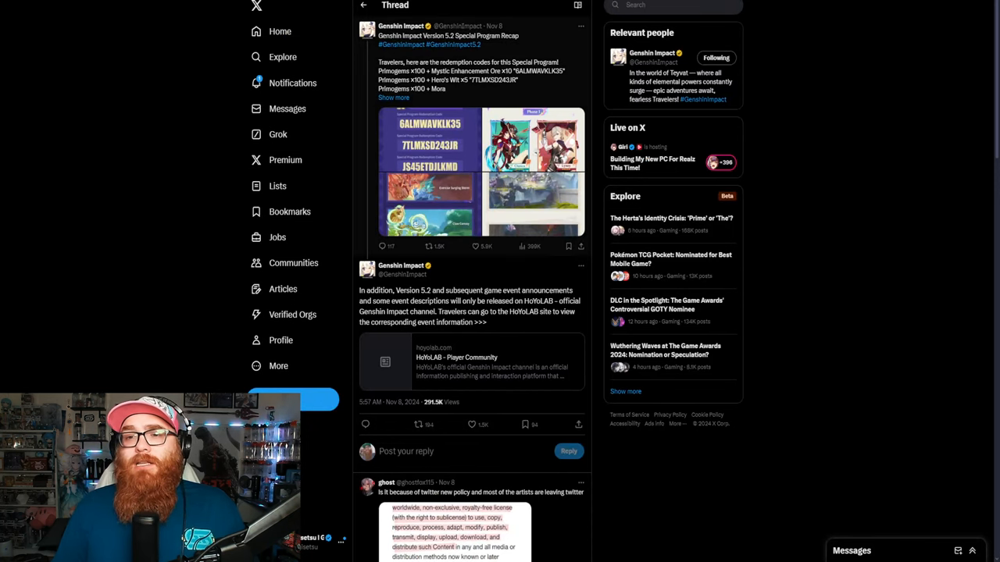
{"action": "scroll", "scroll_direction": "down", "scroll_amount": 3}
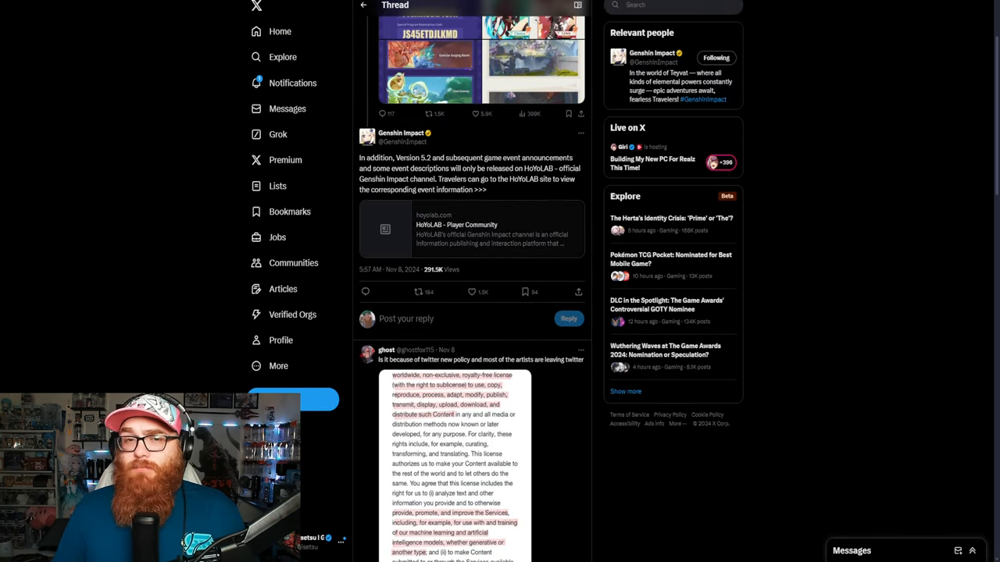
{"action": "scroll", "scroll_direction": "up", "scroll_amount": 3}
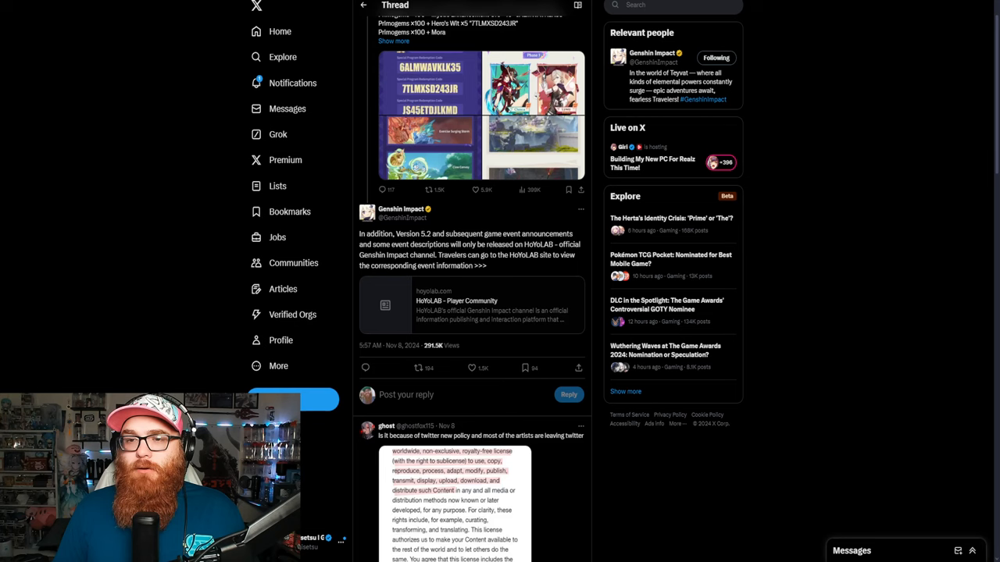
{"action": "scroll", "scroll_direction": "down", "scroll_amount": 3}
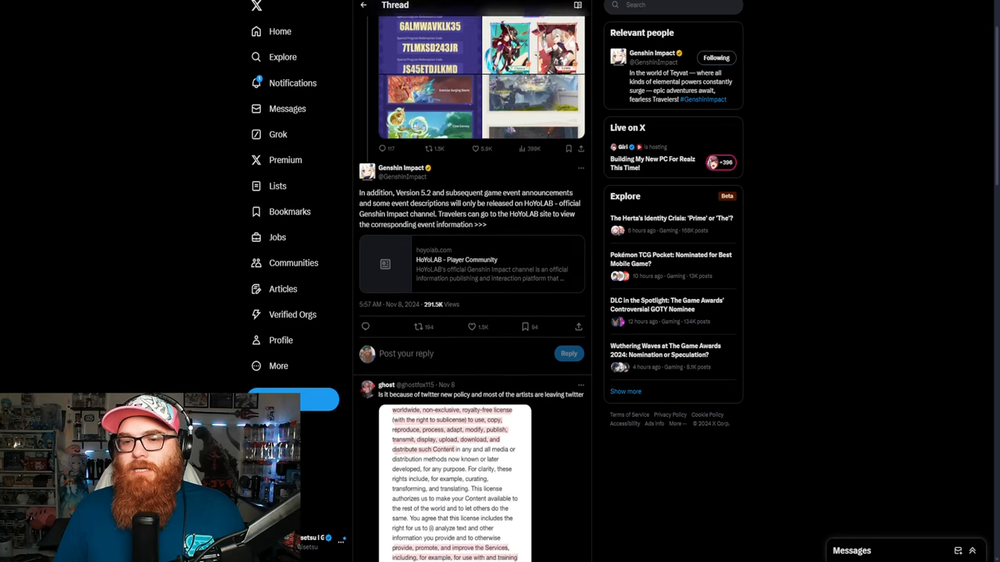
{"action": "scroll", "scroll_direction": "down", "scroll_amount": 3}
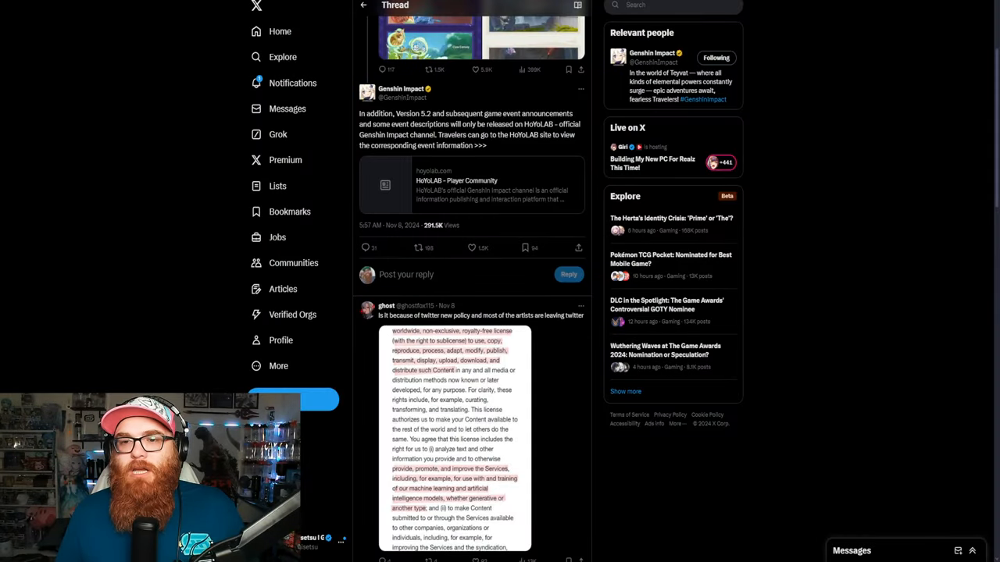
Browse the Genshin Impact profile posts and enlarge the Version 5.2 Event Wishes image featuring Chasca
{"action": "scroll", "scroll_direction": "up", "scroll_amount": 3}
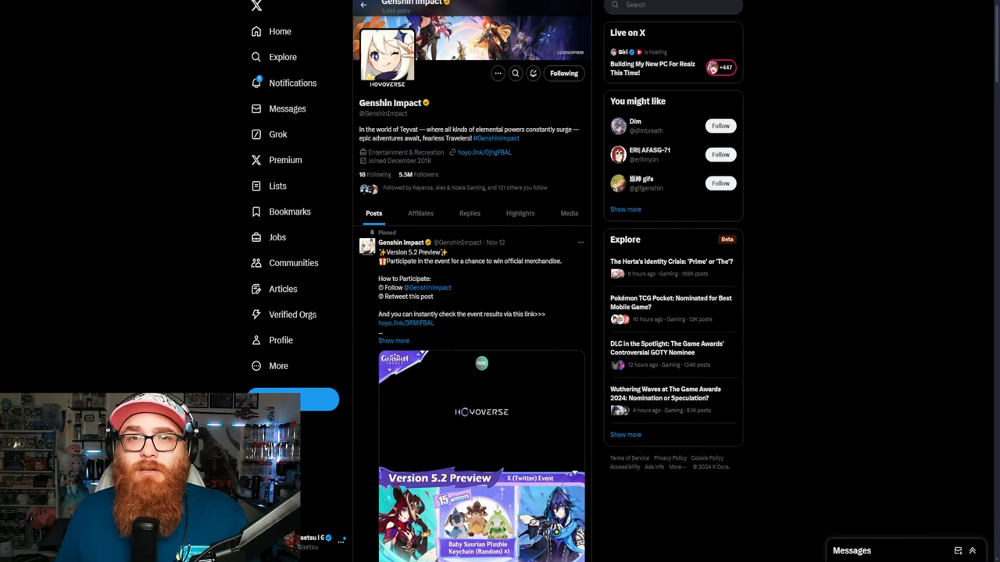
{"action": "scroll", "scroll_direction": "down", "scroll_amount": 3}
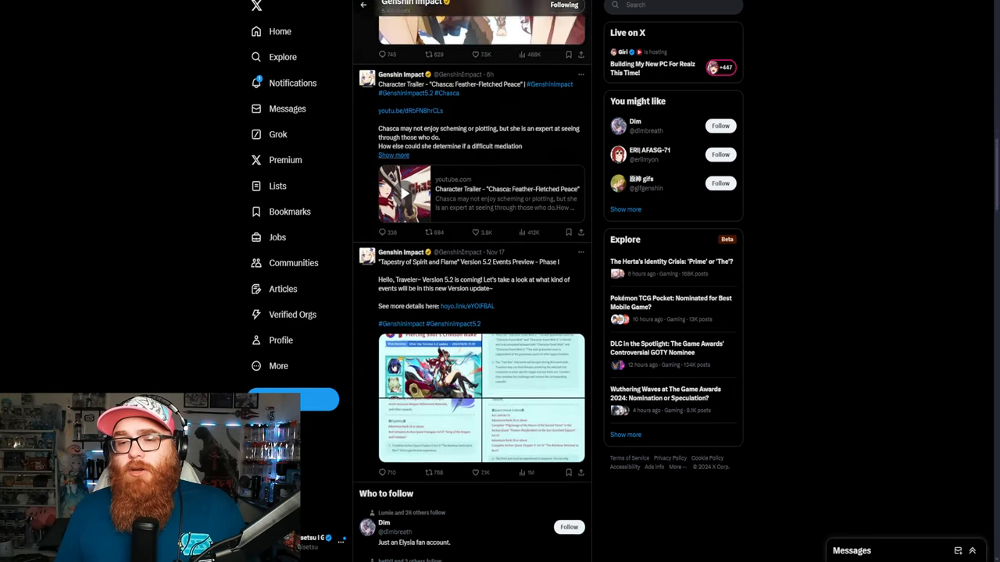
{"action": "scroll", "scroll_direction": "down", "scroll_amount": 3}
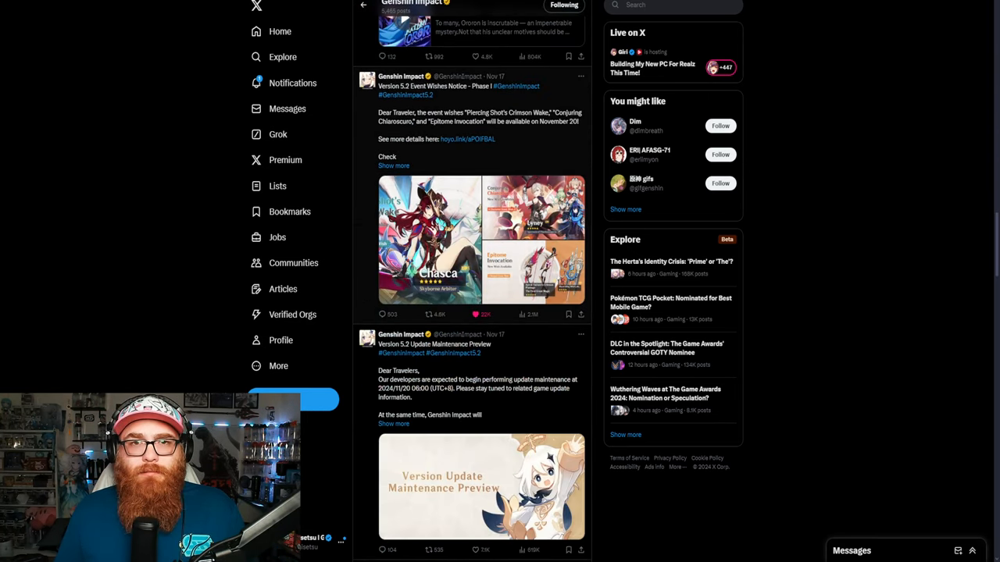
{"action": "left_click", "coordinate": [482, 241]}
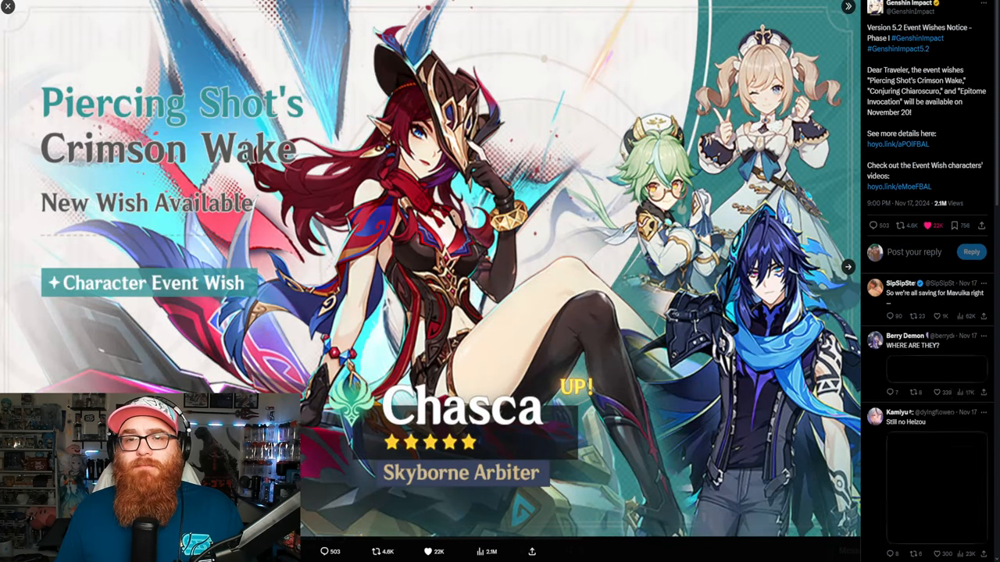